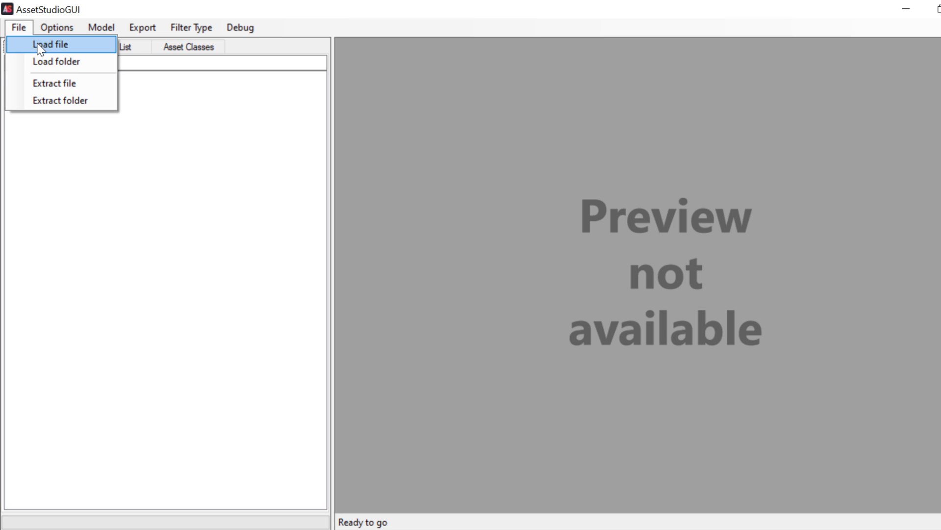
- Load sharedassets0.assets from the BONEWORKS_Data folder into AssetStudioGUI
{"action": "left_click", "coordinate": [48, 45]}
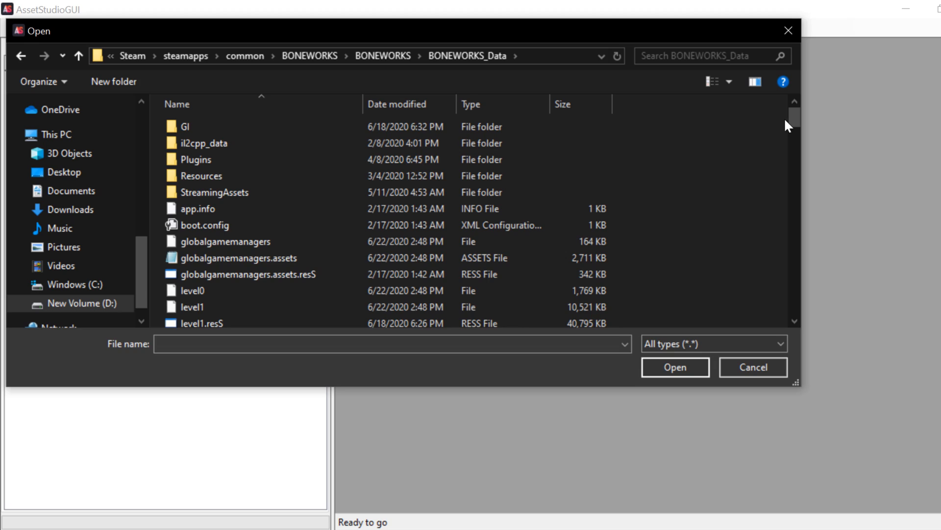
{"action": "scroll", "scroll_direction": "down", "scroll_amount": 3}
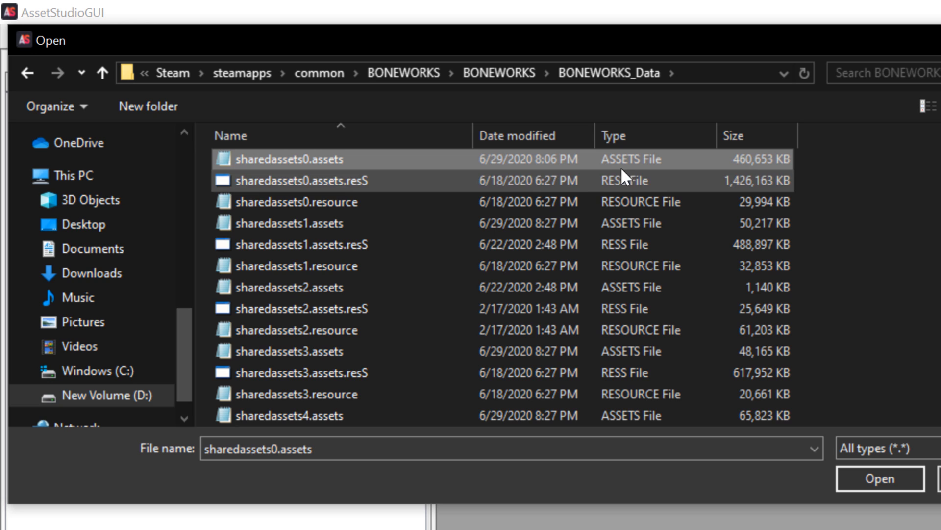
{"action": "left_click", "coordinate": [880, 478]}
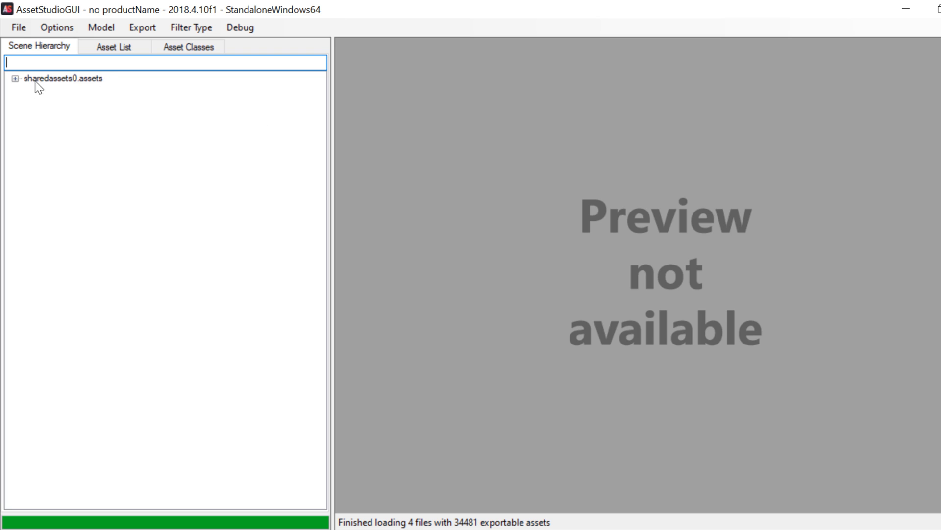
- Show the Asset List, then preview and rotate the kunai mesh
{"action": "left_click", "coordinate": [112, 47]}
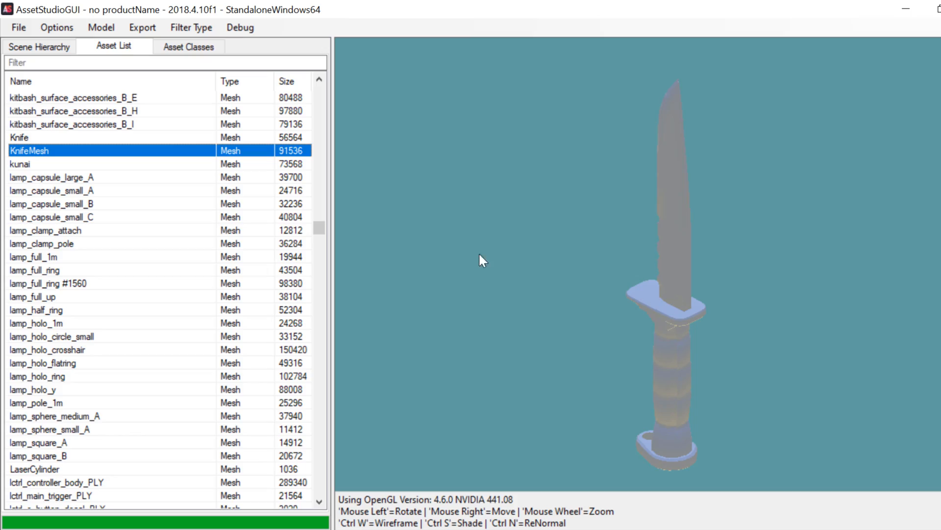
{"action": "left_click", "coordinate": [17, 164]}
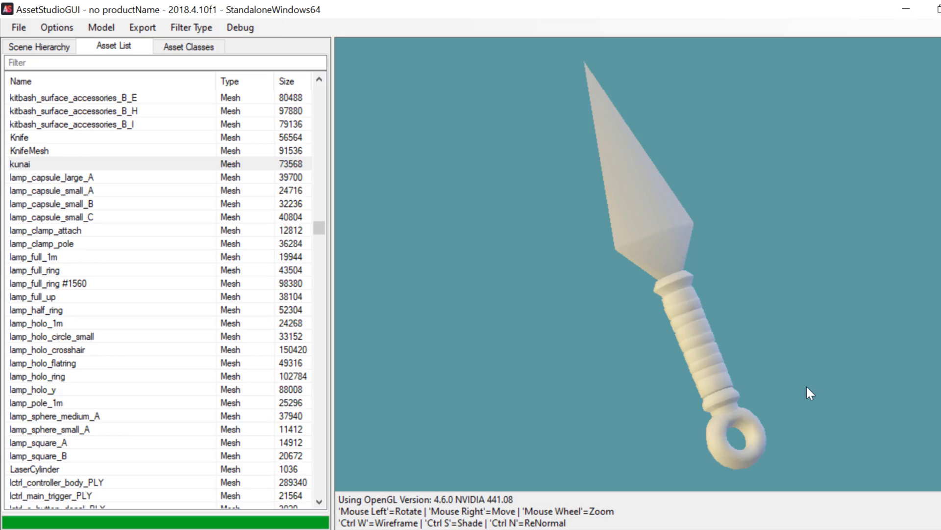
{"action": "left_click_drag", "start_coordinate": [810, 394], "coordinate": [522, 412]}
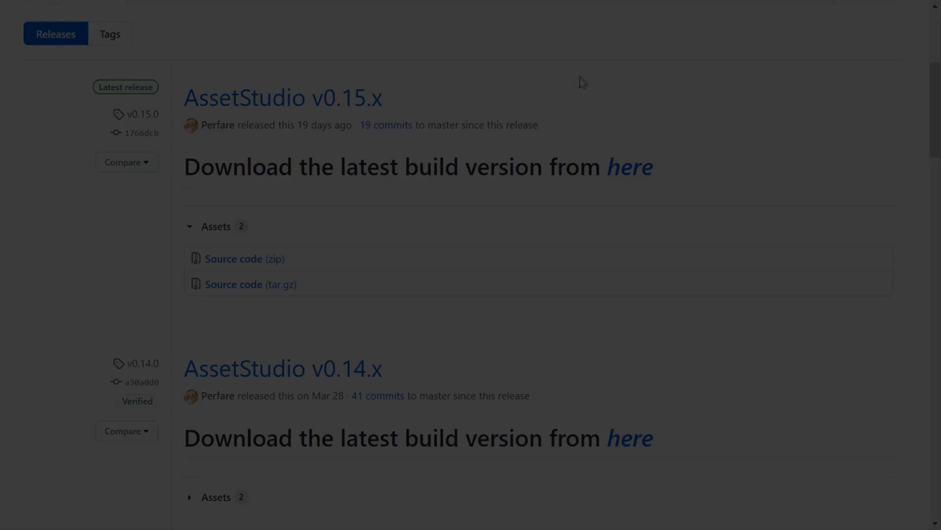
- Download the latest AssetStudio v0.15.x build from the releases page 'here' link
{"action": "left_click", "coordinate": [629, 167]}
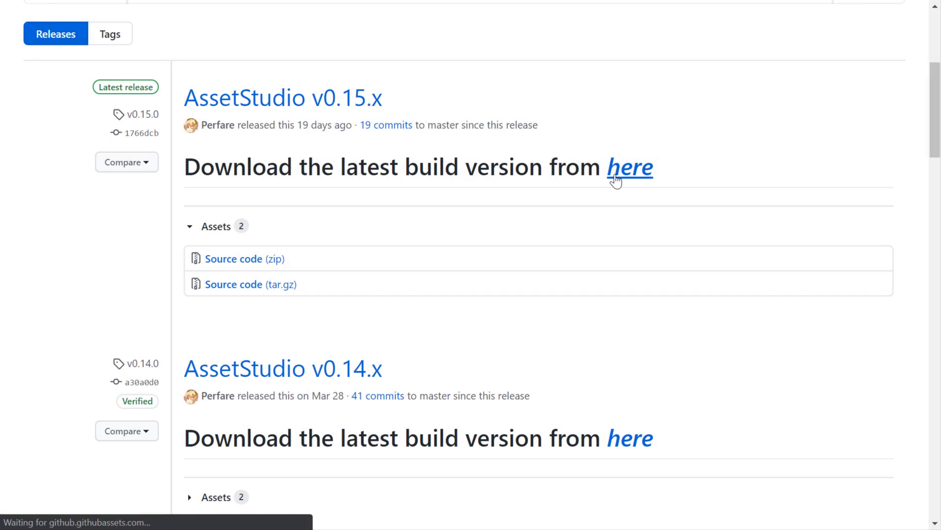
{"action": "left_click", "coordinate": [629, 167]}
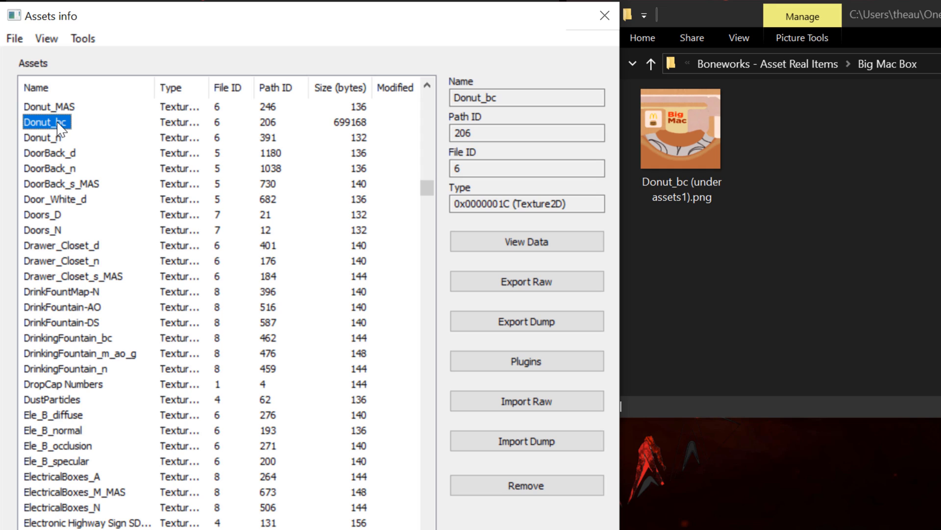
- Replace Donut_bc with the Big Mac box PNG using Normal (multithread) quality
{"action": "left_click", "coordinate": [527, 361]}
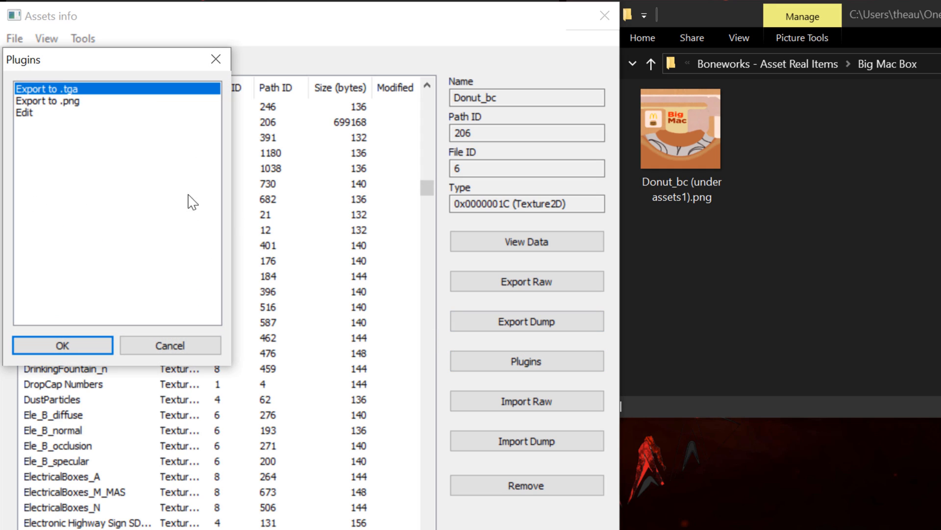
{"action": "left_click", "coordinate": [24, 113]}
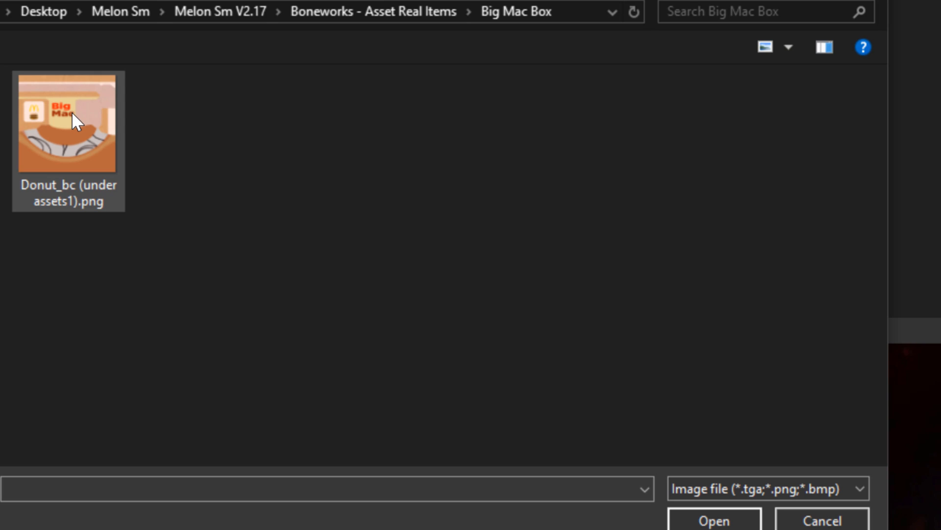
{"action": "left_click", "coordinate": [70, 122]}
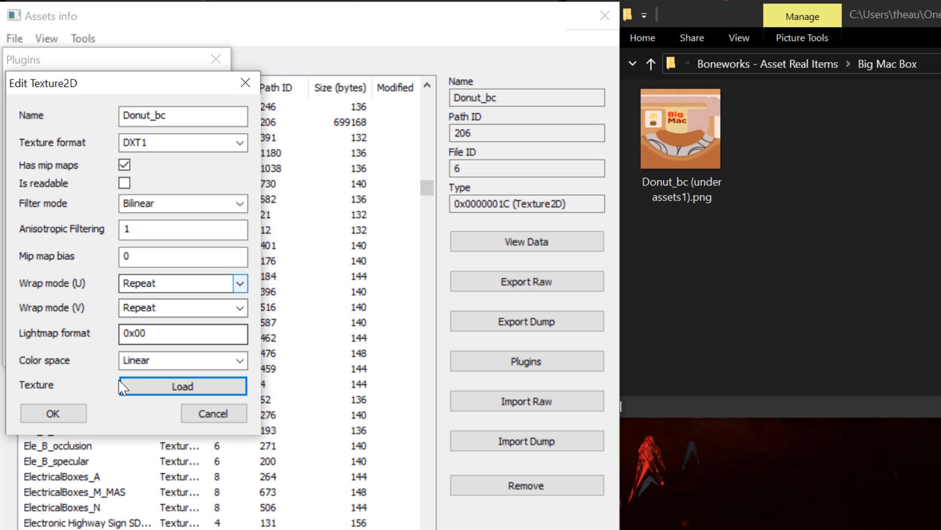
{"action": "left_click", "coordinate": [183, 386]}
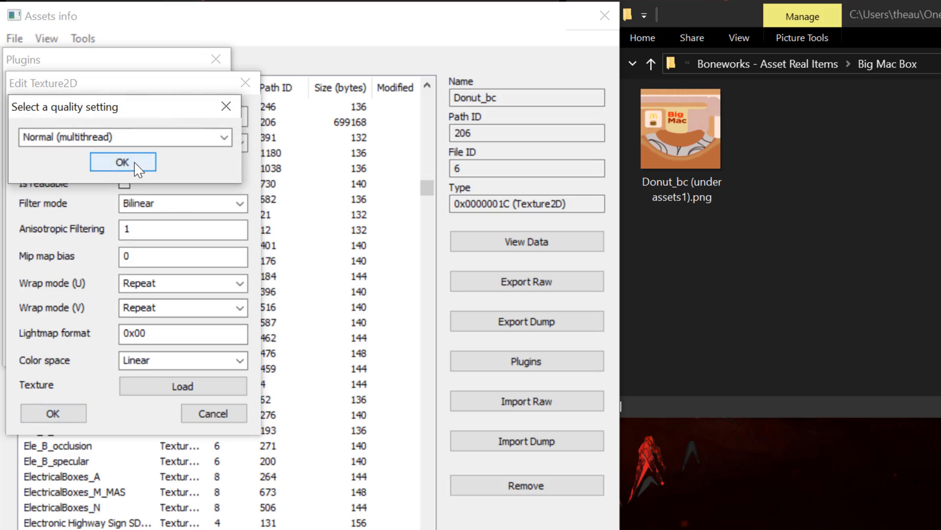
{"action": "left_click", "coordinate": [123, 162]}
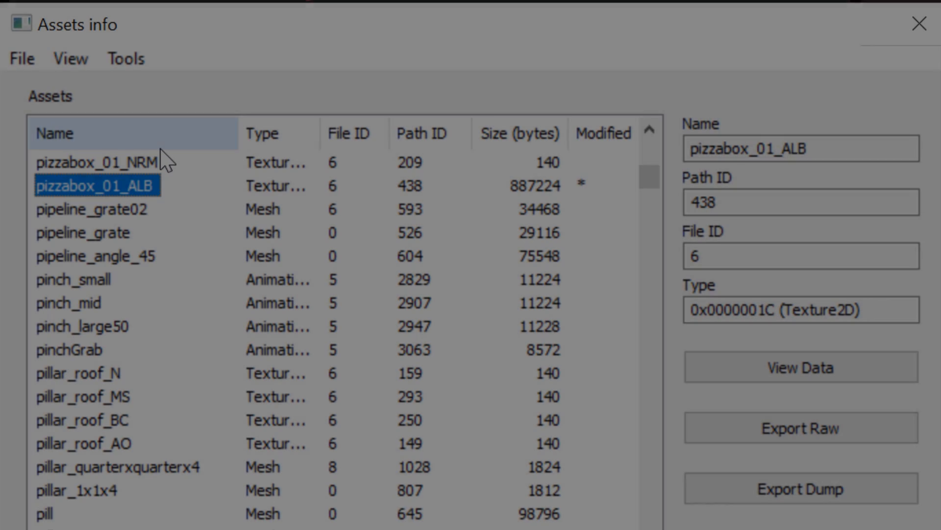
- Search assets by name for 'bottle' to reach the Bottle Texture2D entry
{"action": "left_click", "coordinate": [71, 59]}
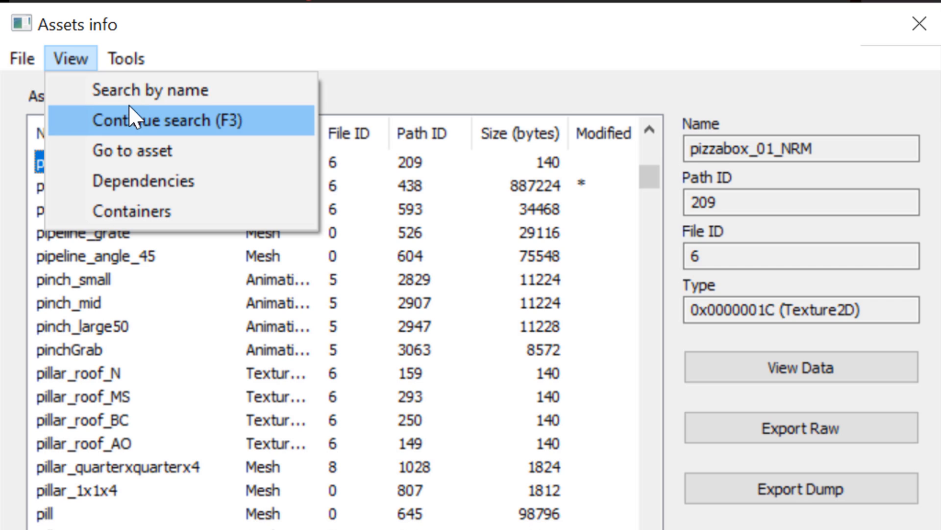
{"action": "left_click", "coordinate": [148, 92]}
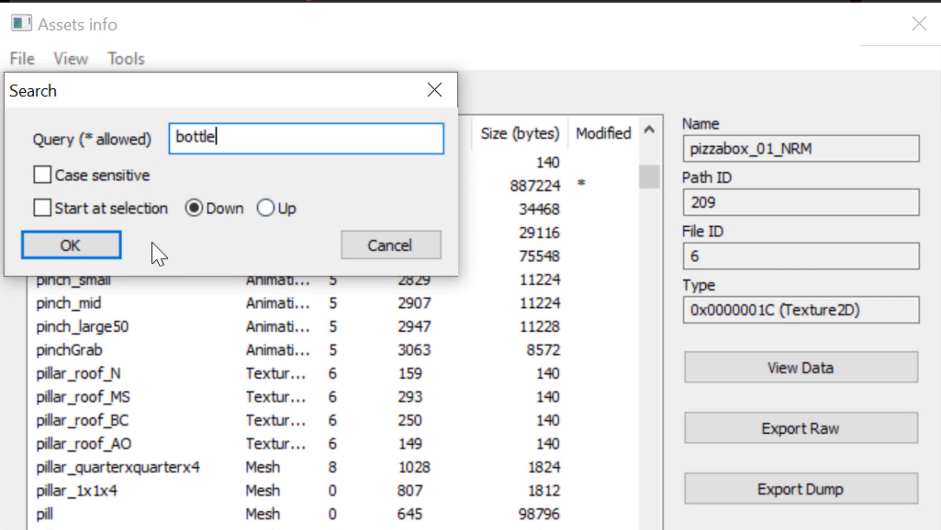
{"action": "left_click", "coordinate": [70, 244]}
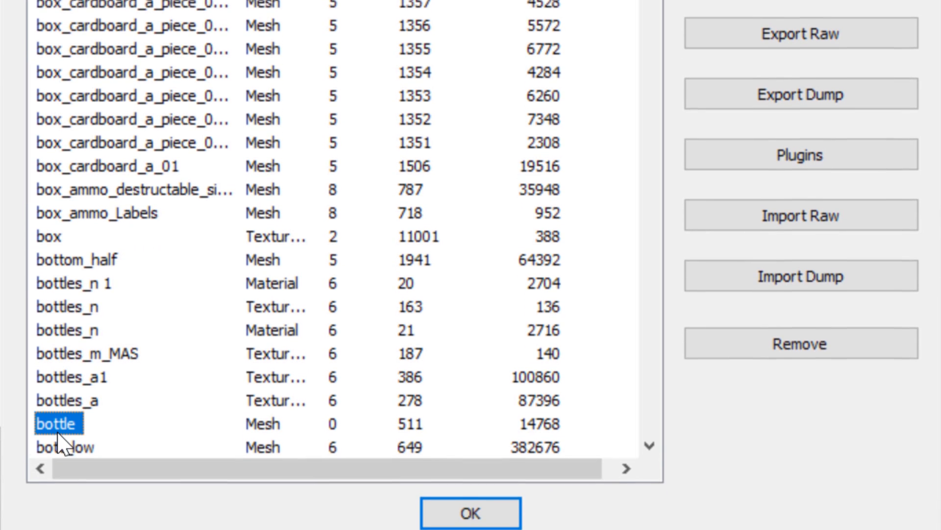
{"action": "left_click", "coordinate": [801, 155]}
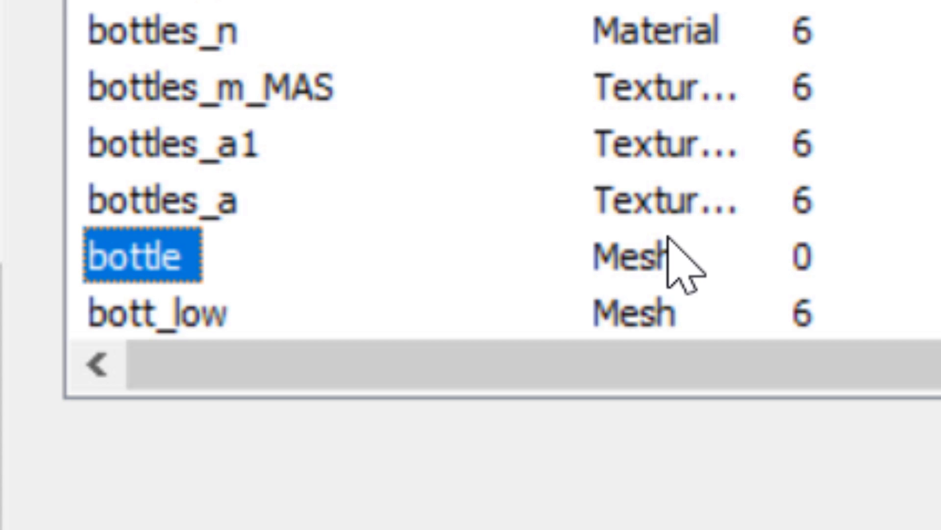
{"action": "mouse_move", "coordinate": [96, 282]}
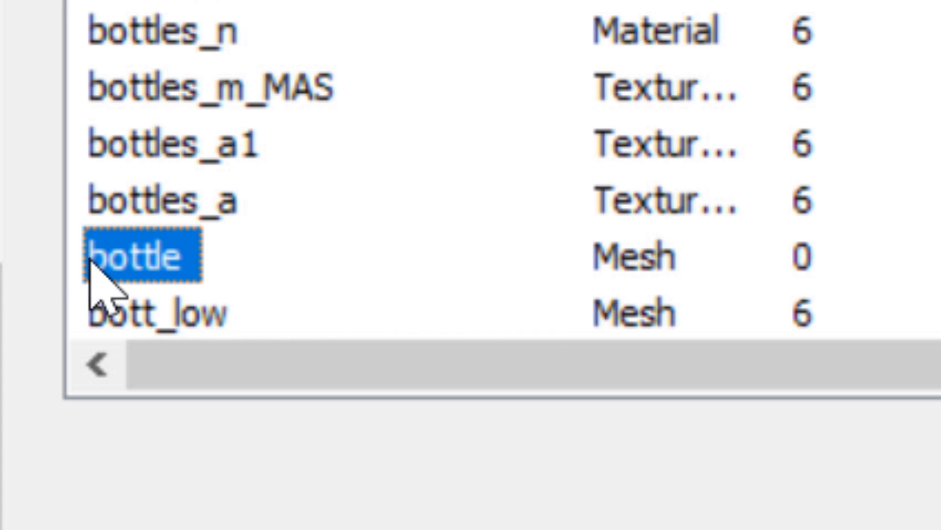
{"action": "left_click", "coordinate": [68, 15]}
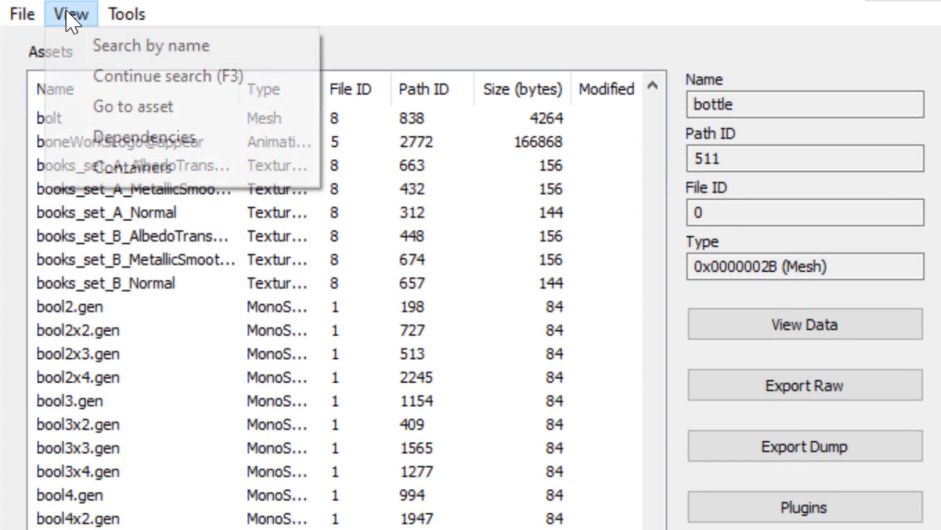
{"action": "left_click", "coordinate": [151, 46]}
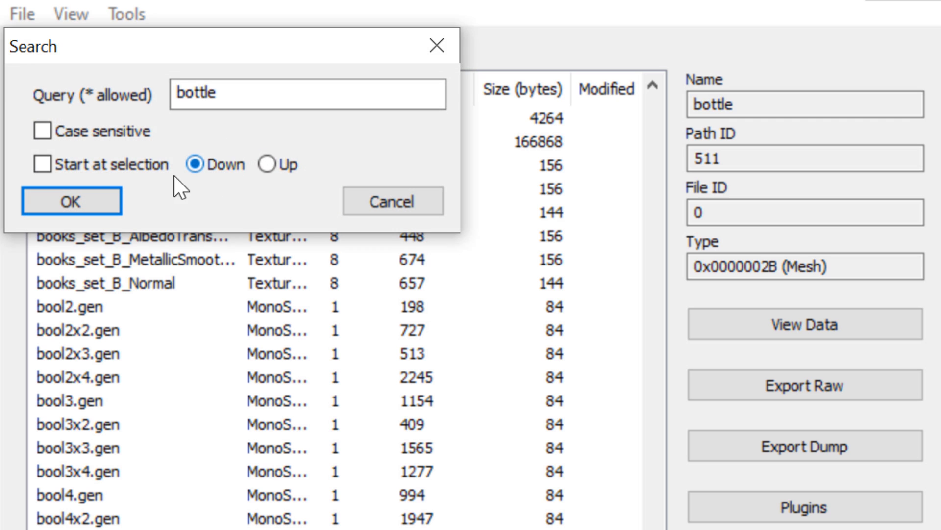
{"action": "left_click", "coordinate": [71, 201]}
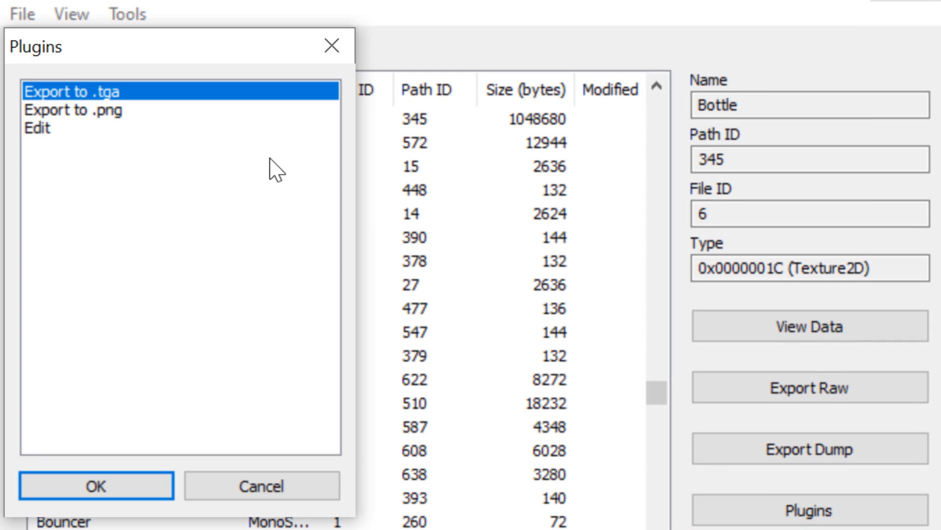
- Export the Bottle texture as PNG into the folder holding the bottle images
{"action": "left_click", "coordinate": [63, 111]}
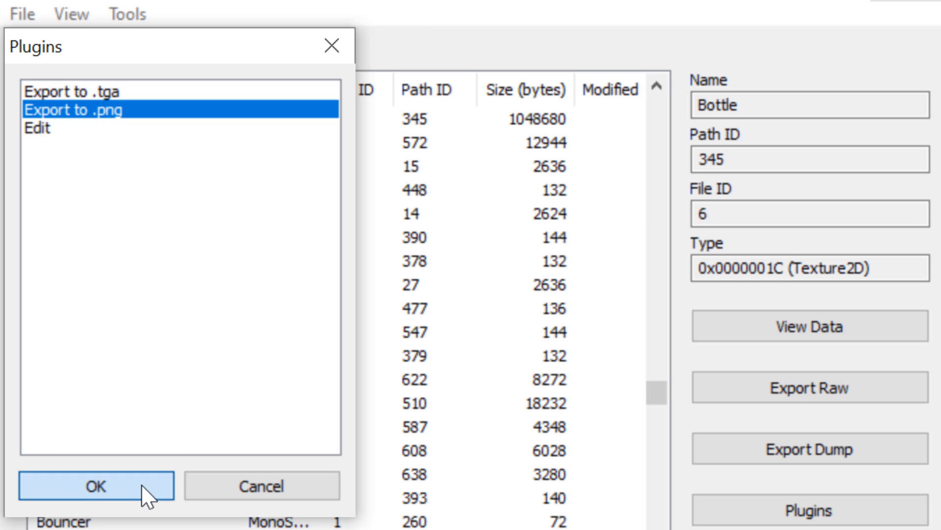
{"action": "left_click", "coordinate": [95, 486]}
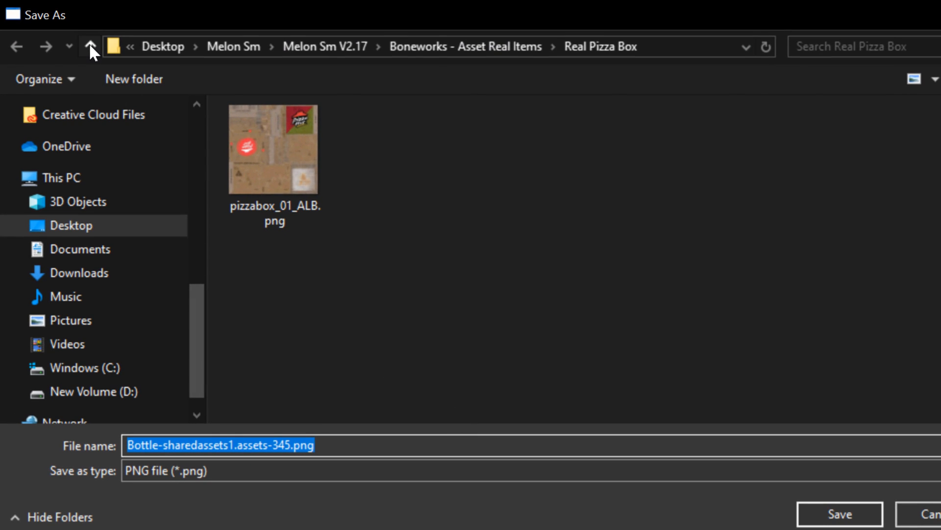
{"action": "left_click", "coordinate": [90, 47]}
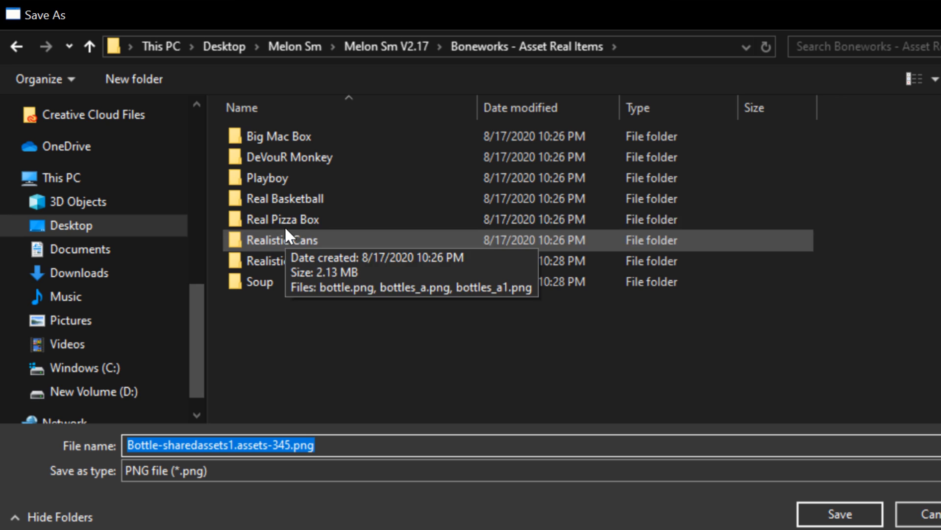
{"action": "double_click", "coordinate": [271, 240]}
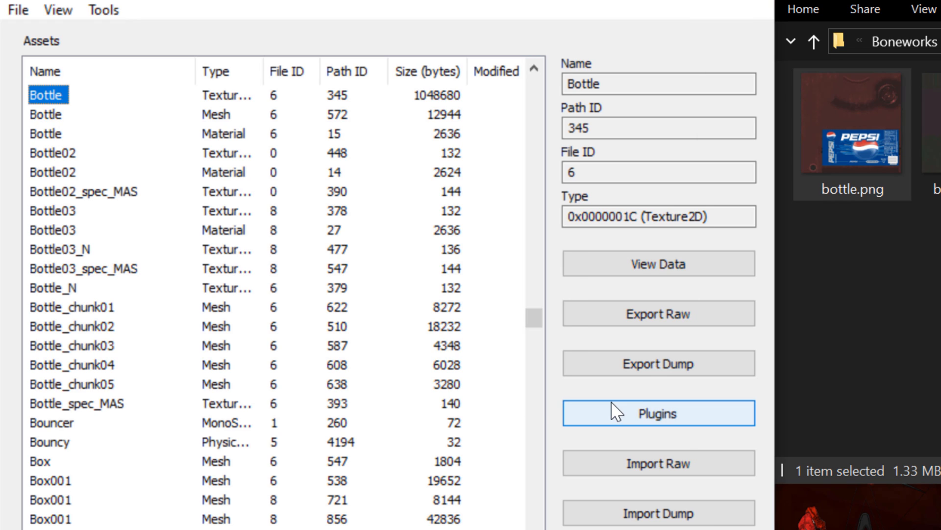
- Load bottle.png as the new Bottle texture and apply it
{"action": "left_click", "coordinate": [658, 413]}
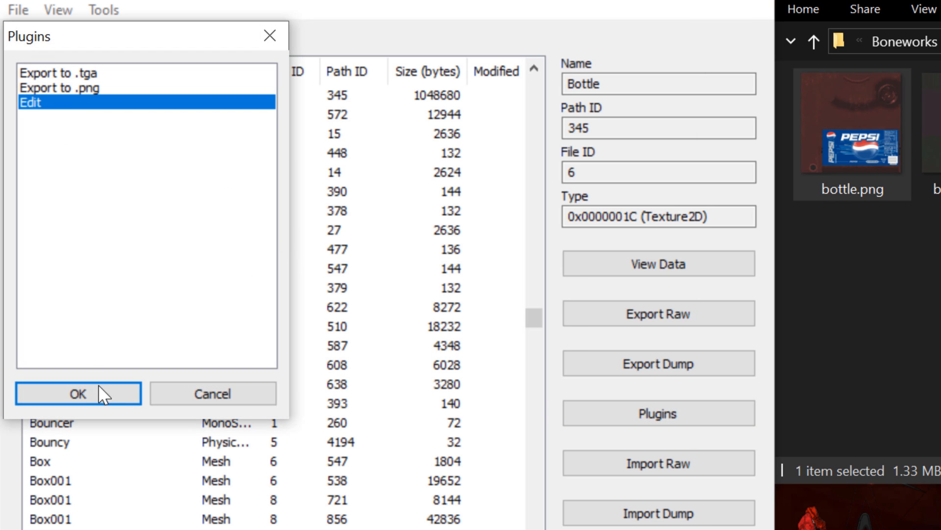
{"action": "left_click", "coordinate": [78, 394]}
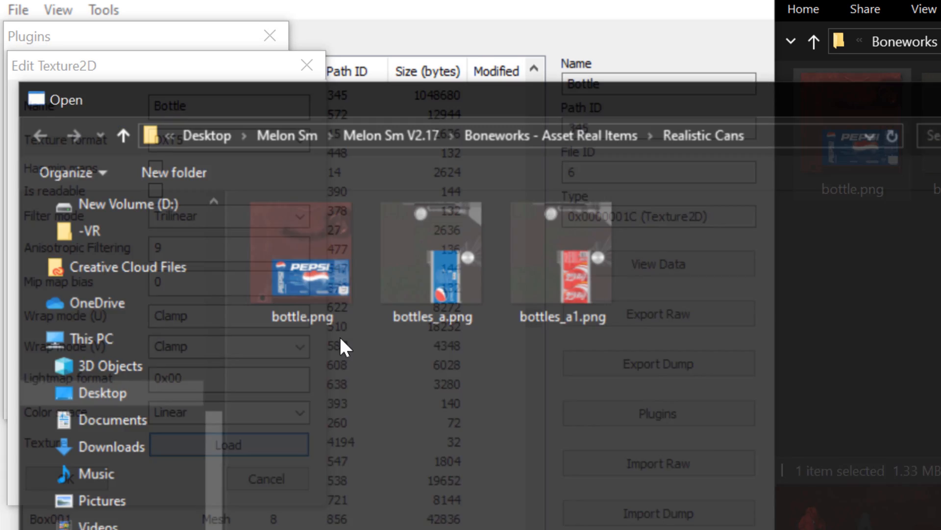
{"action": "left_click", "coordinate": [229, 444]}
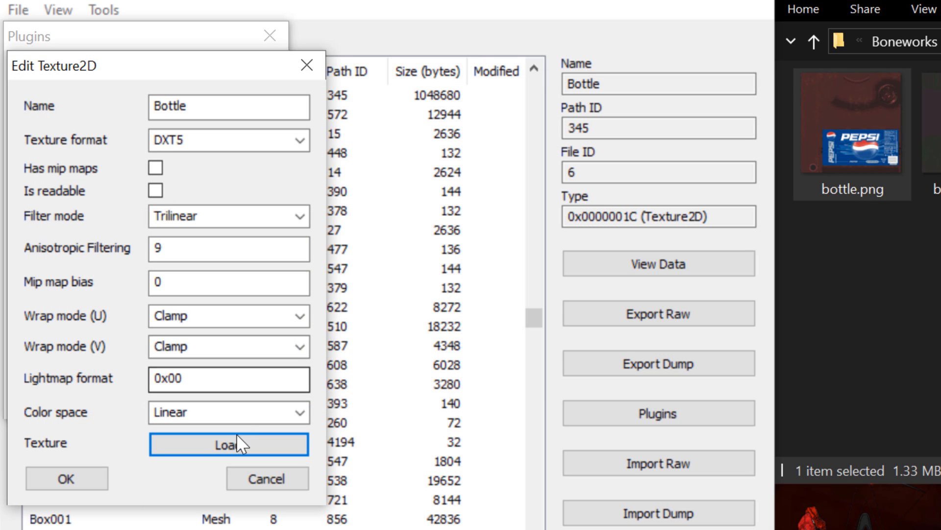
{"action": "left_click", "coordinate": [229, 444]}
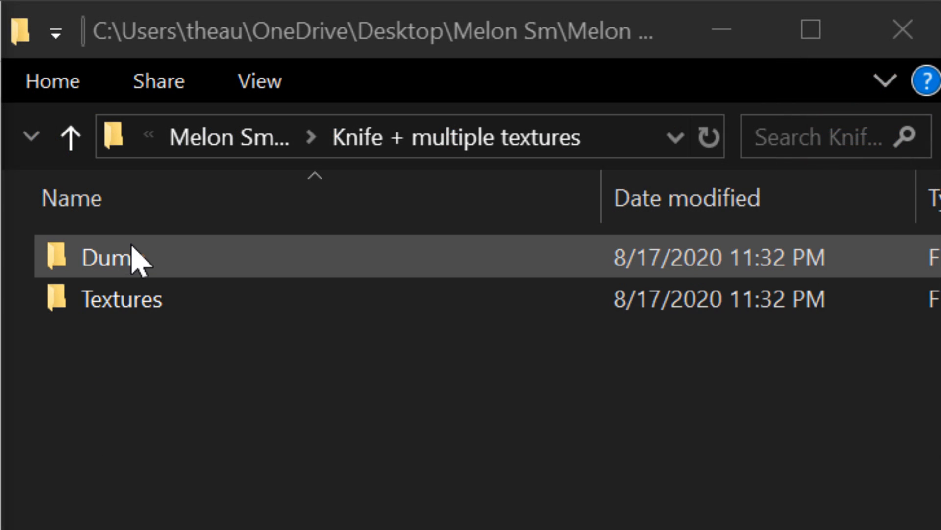
- Check the Dump folder, then search UABE assets by name for 'knife'
{"action": "double_click", "coordinate": [106, 257]}
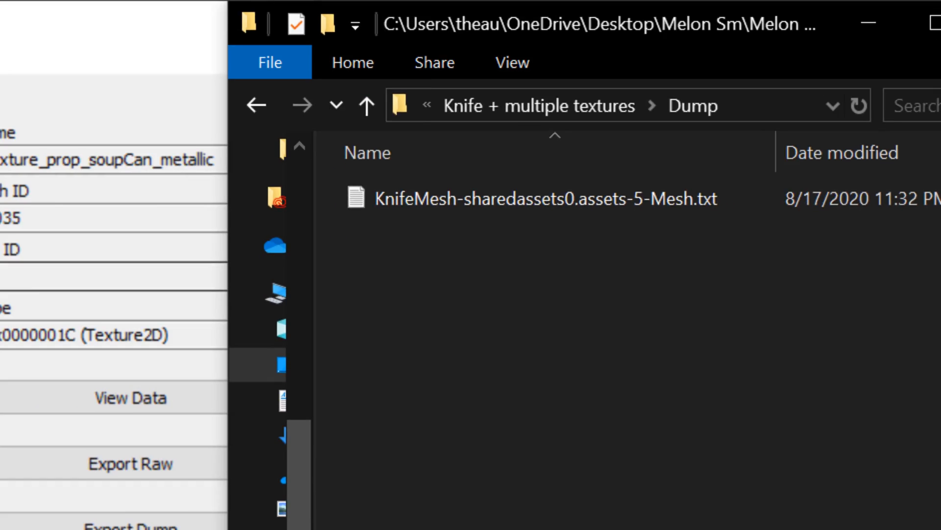
{"action": "left_click", "coordinate": [63, 54]}
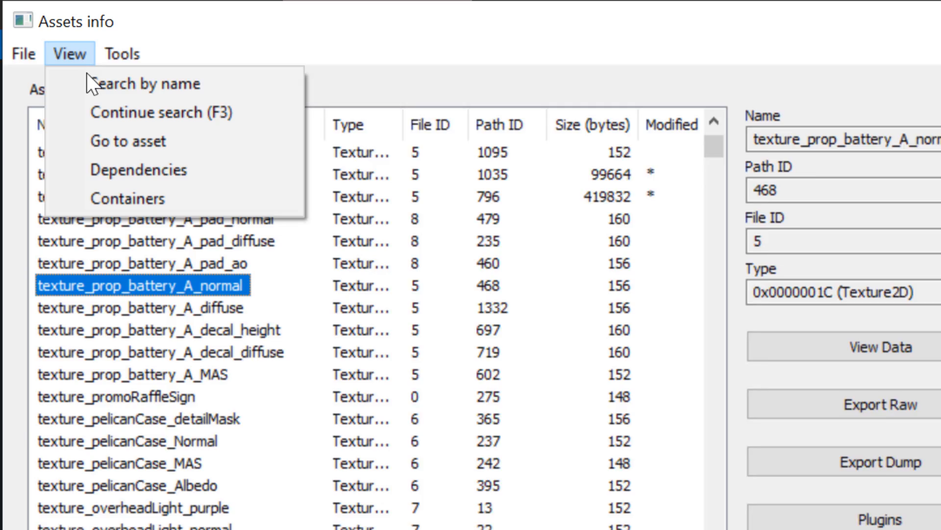
{"action": "left_click", "coordinate": [142, 83]}
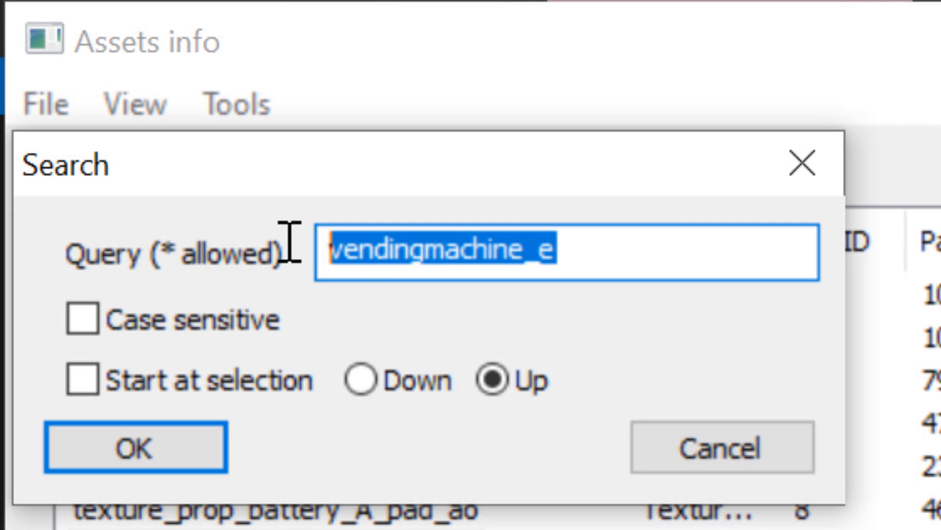
{"action": "type", "text": "knife"}
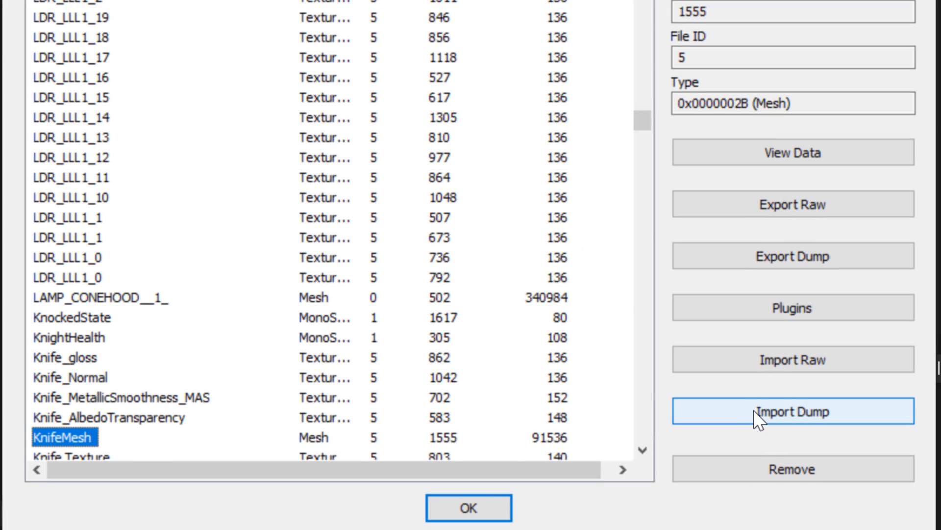
- Import the KnifeMesh txt dump and open the knife mod's Textures folder
{"action": "left_click", "coordinate": [792, 412]}
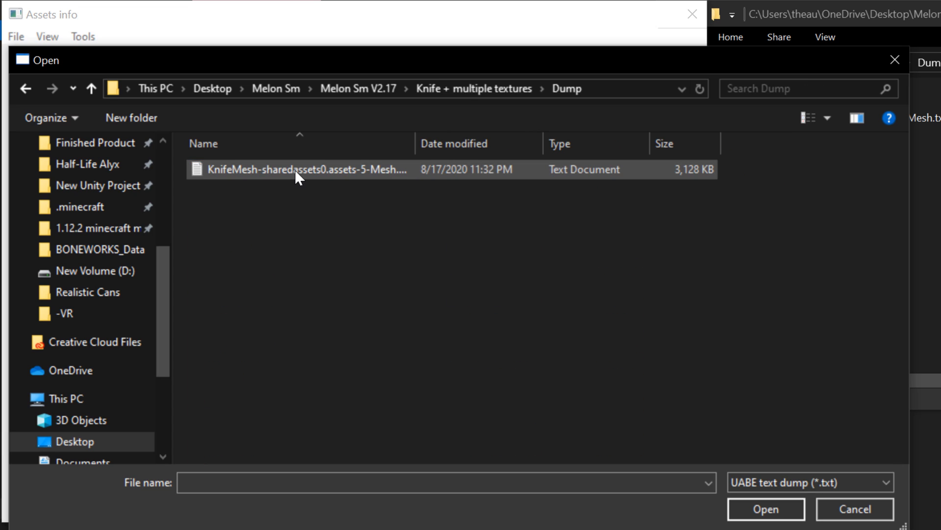
{"action": "left_click", "coordinate": [766, 509]}
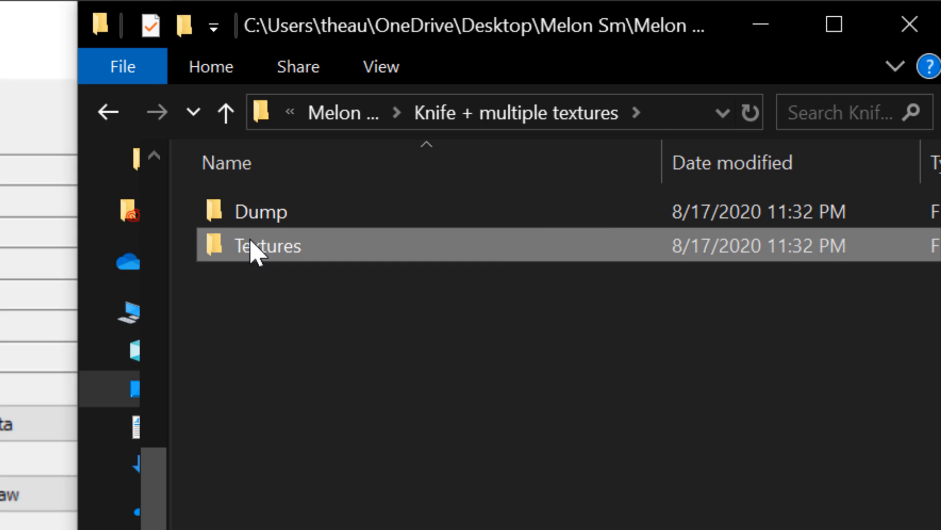
{"action": "double_click", "coordinate": [267, 246]}
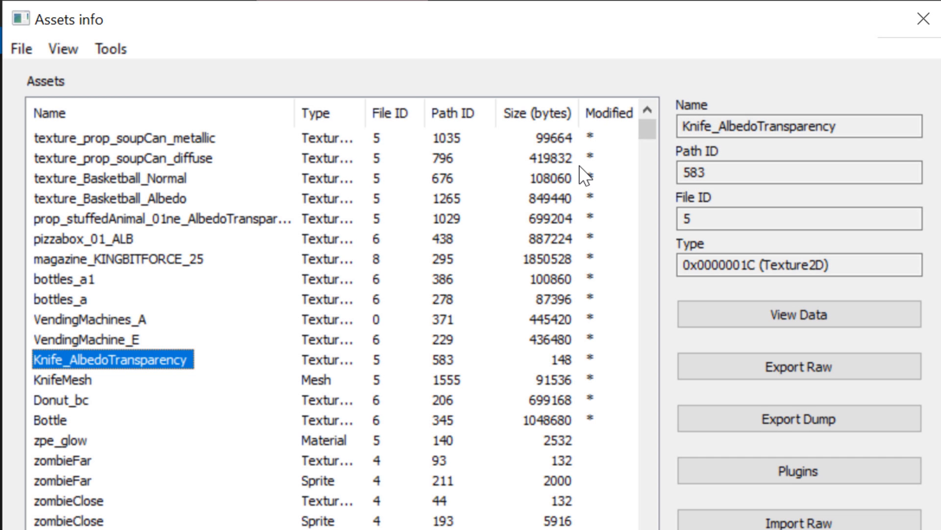
{"action": "mouse_move", "coordinate": [587, 349]}
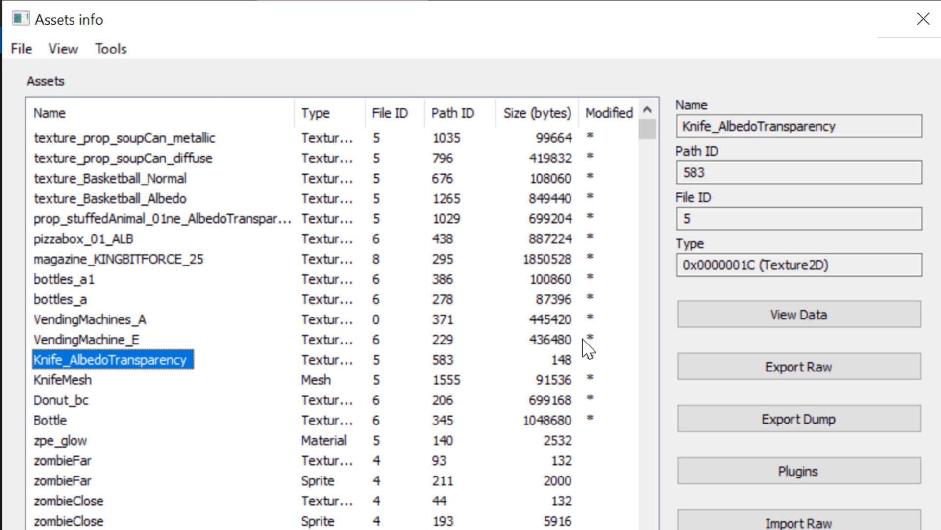
{"action": "mouse_move", "coordinate": [88, 433]}
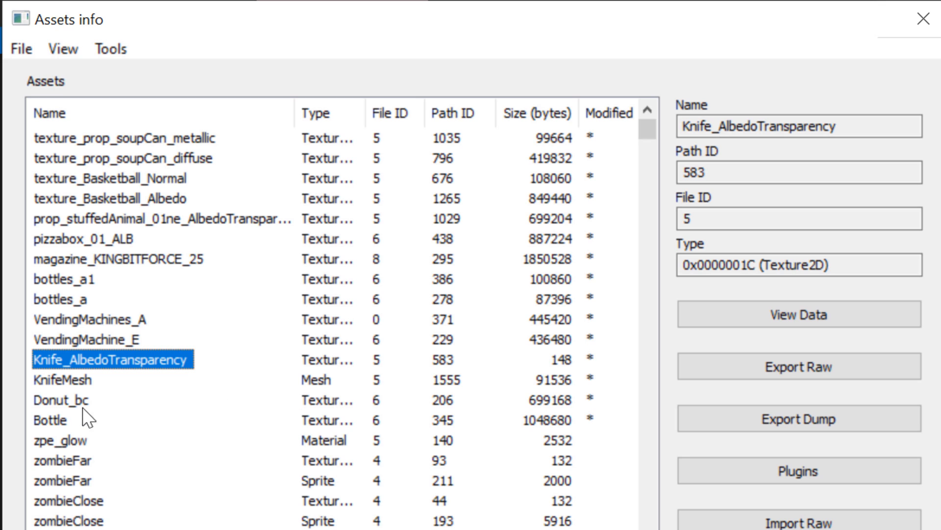
- Save the modified assets files into a newly created 'sharedassets mod' folder
{"action": "left_click", "coordinate": [17, 48]}
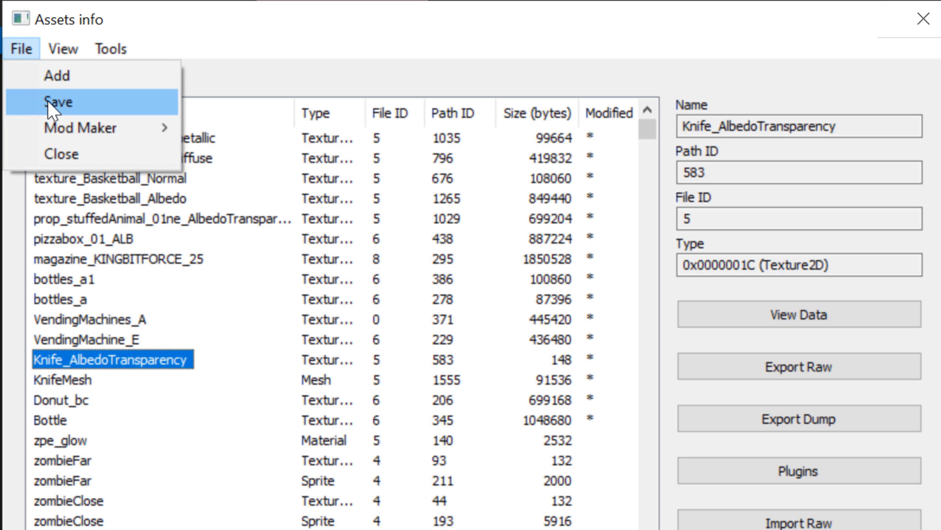
{"action": "left_click", "coordinate": [58, 102]}
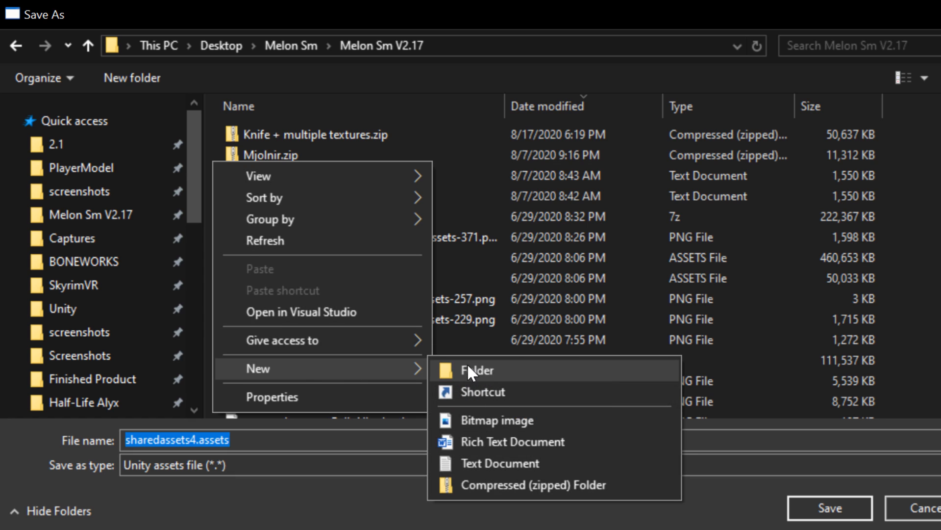
{"action": "left_click", "coordinate": [477, 370]}
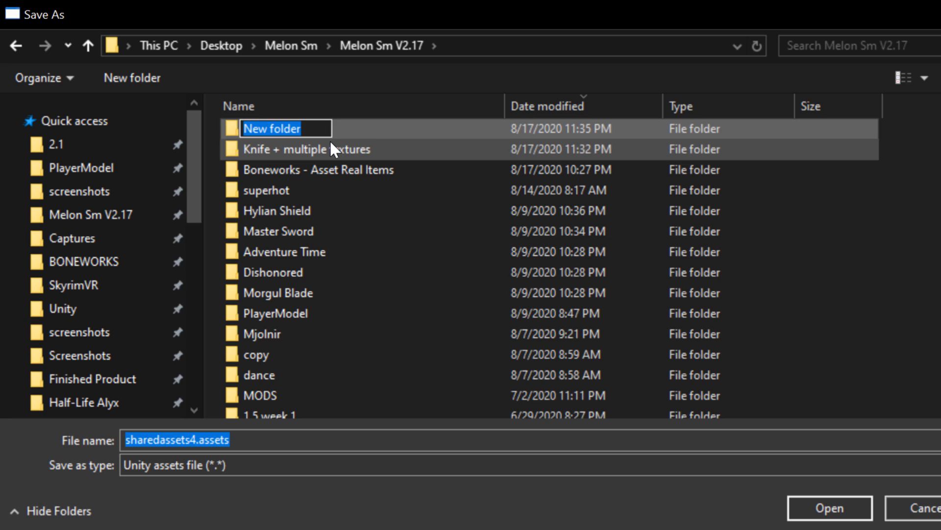
{"action": "type", "text": "sharedassets mod"}
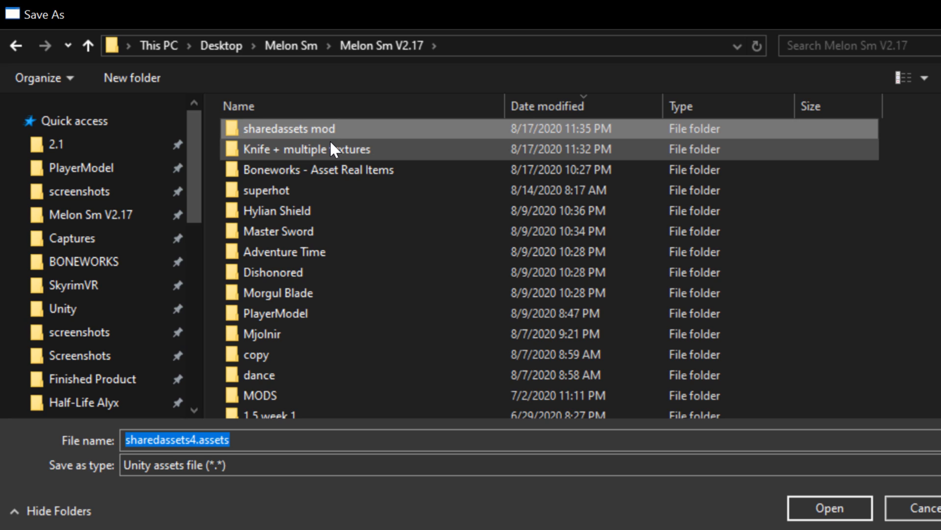
{"action": "double_click", "coordinate": [290, 129]}
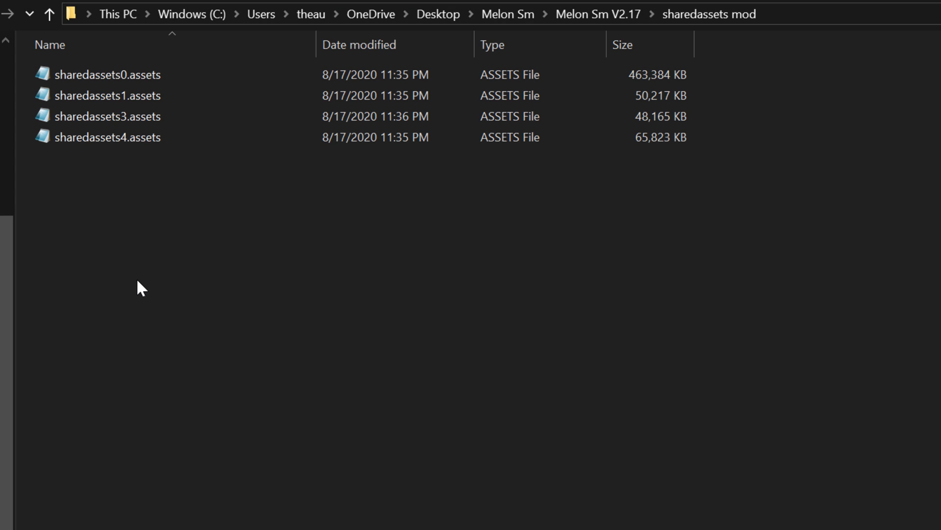
- Open BONEWORKS_Data and select the modified sharedassets files to copy
{"action": "left_click", "coordinate": [113, 75]}
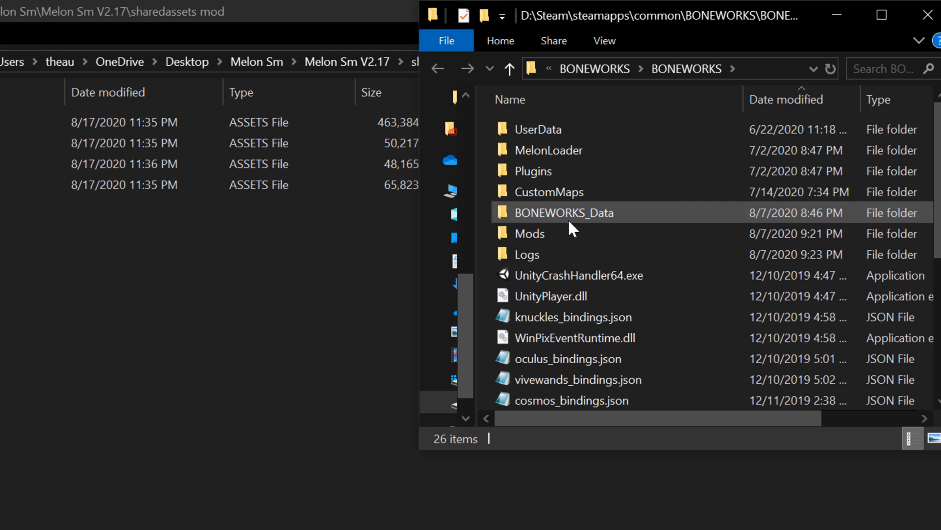
{"action": "double_click", "coordinate": [564, 213]}
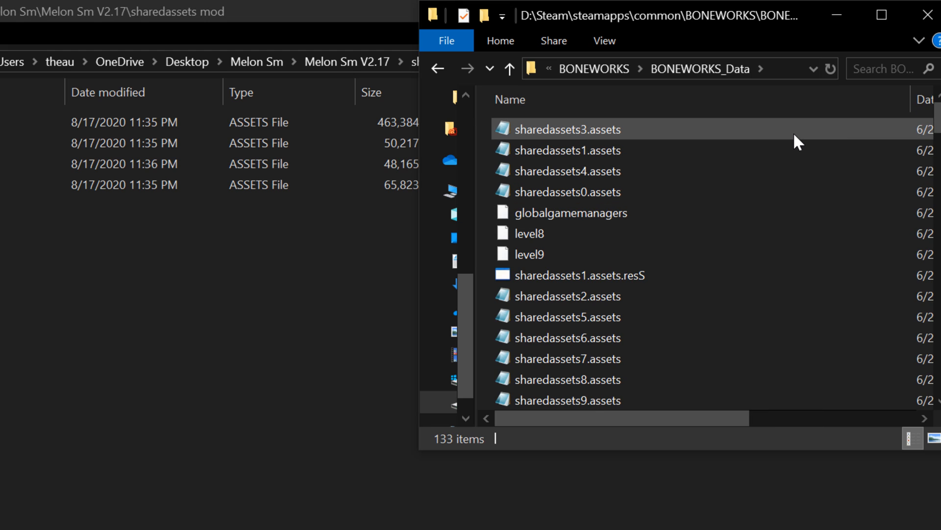
{"action": "left_click", "coordinate": [568, 192]}
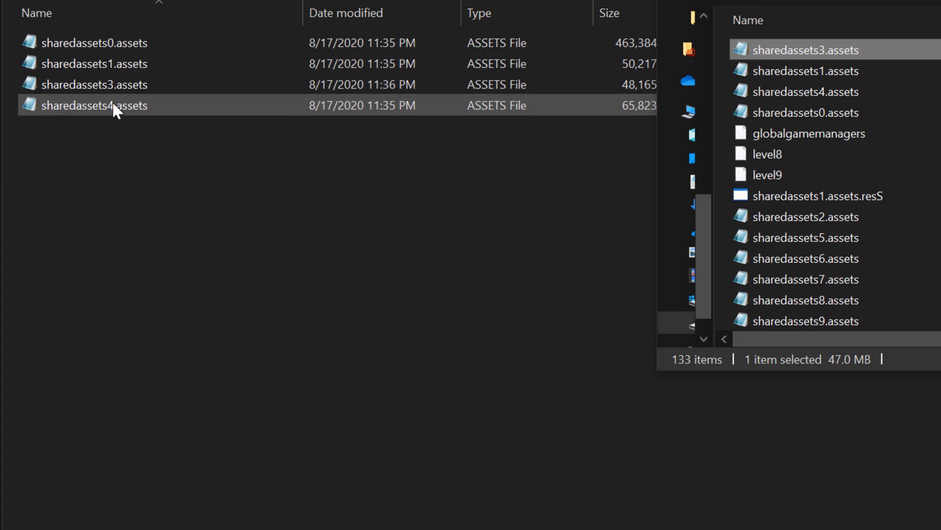
{"action": "left_click", "coordinate": [806, 113]}
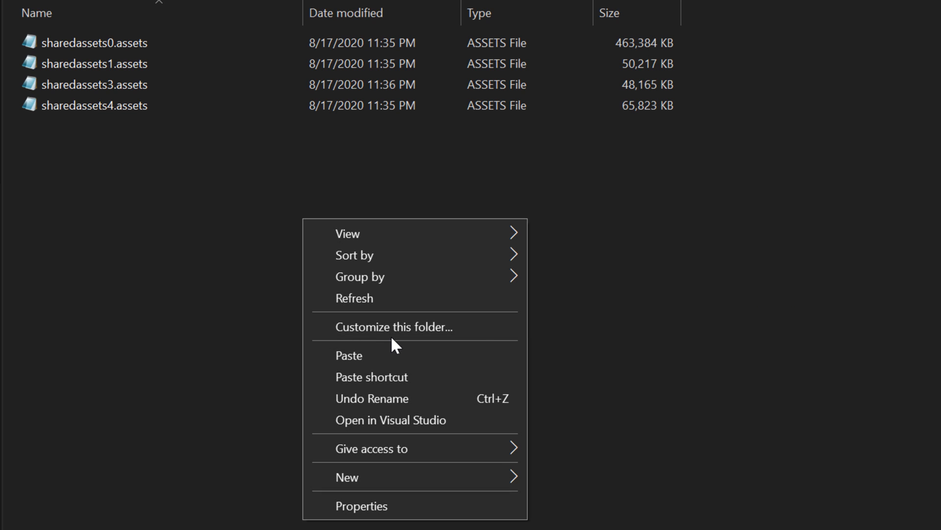
- Create a new 'vanilla assets' folder for the original assets
{"action": "left_click", "coordinate": [346, 477]}
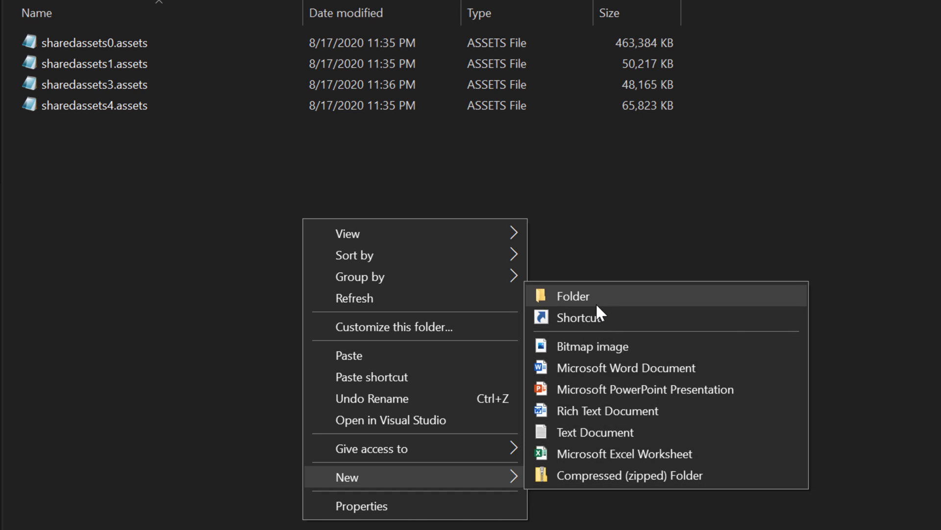
{"action": "left_click", "coordinate": [573, 296]}
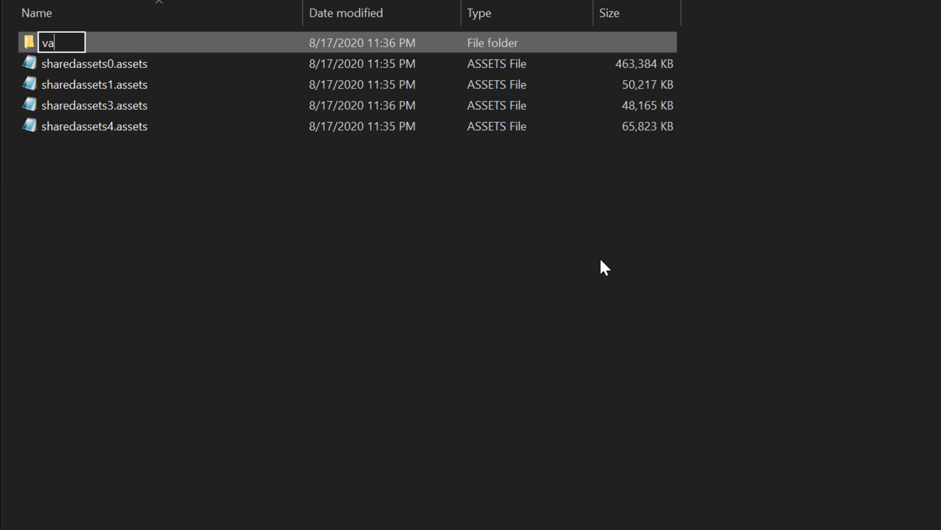
{"action": "type", "text": "nilla assets"}
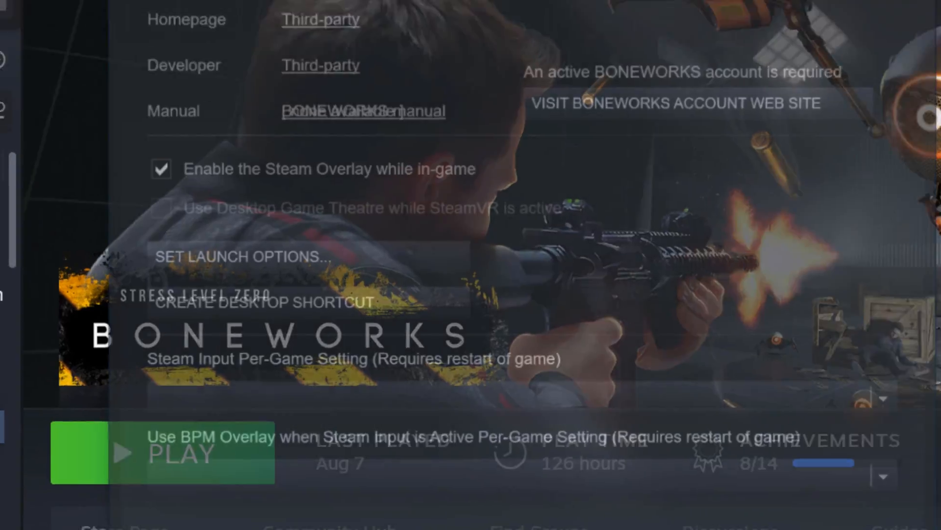
- Browse the game's local files via Steam and paste the modified files into BONEWORKS_Data
{"action": "left_click", "coordinate": [292, 48]}
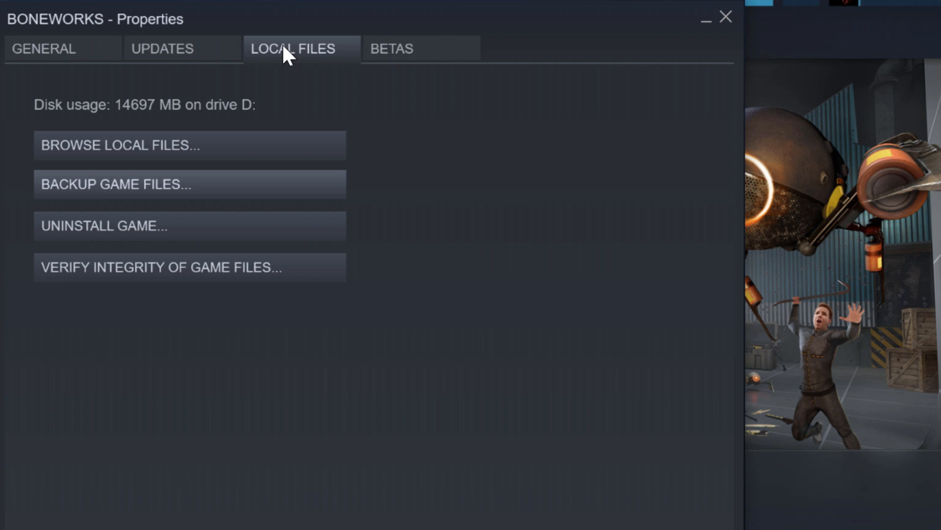
{"action": "left_click", "coordinate": [110, 144]}
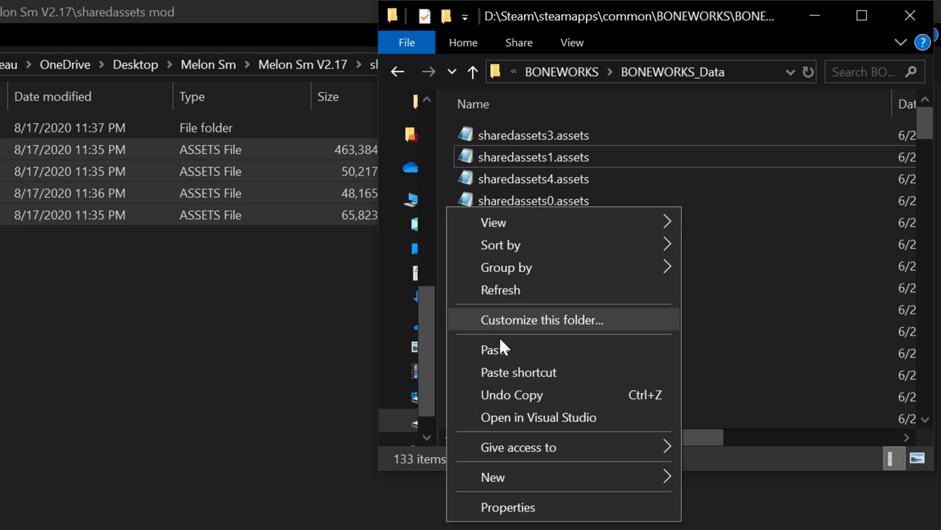
{"action": "left_click", "coordinate": [488, 349]}
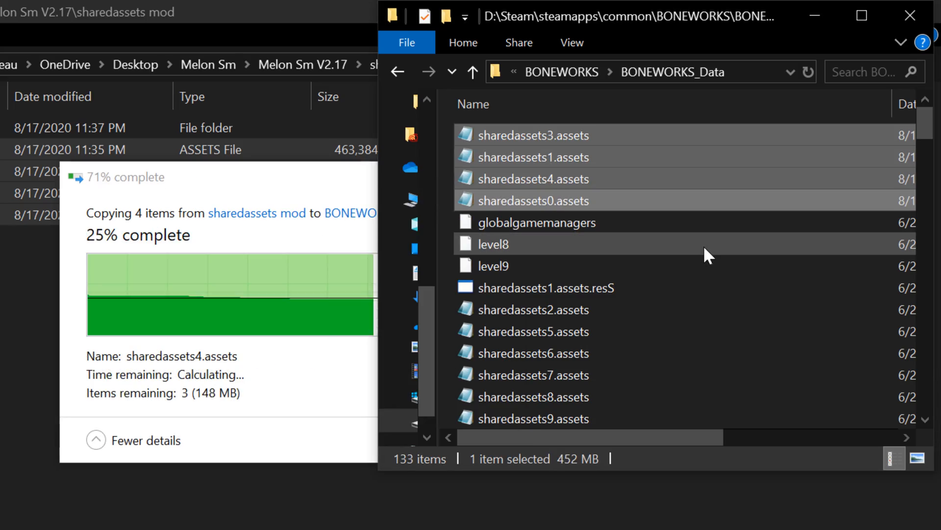